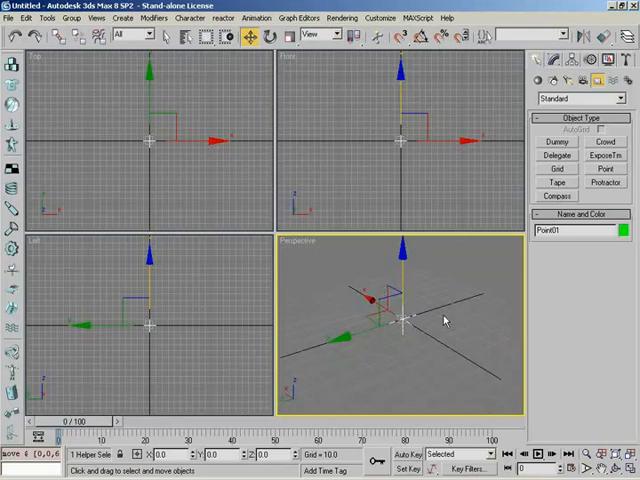
pyautogui.moveTo(404, 386)
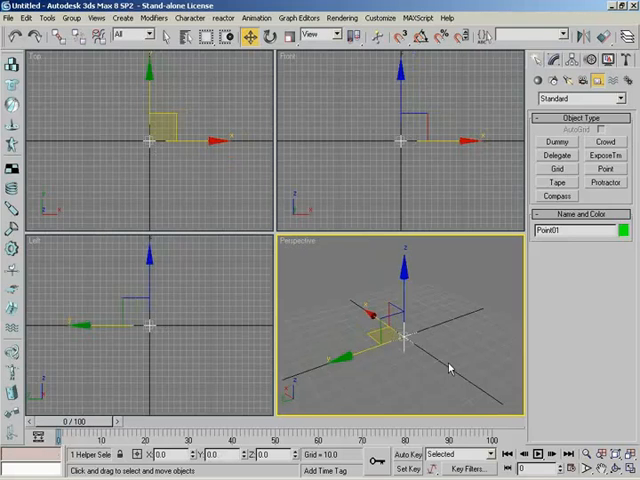
pyautogui.moveTo(618, 306)
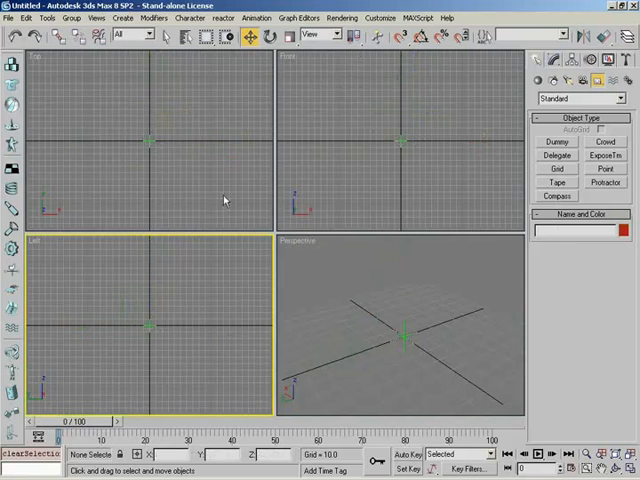
# Activate the Front view and select the Sphere tool from the Standard Primitives geometry list.
pyautogui.click(380, 112)
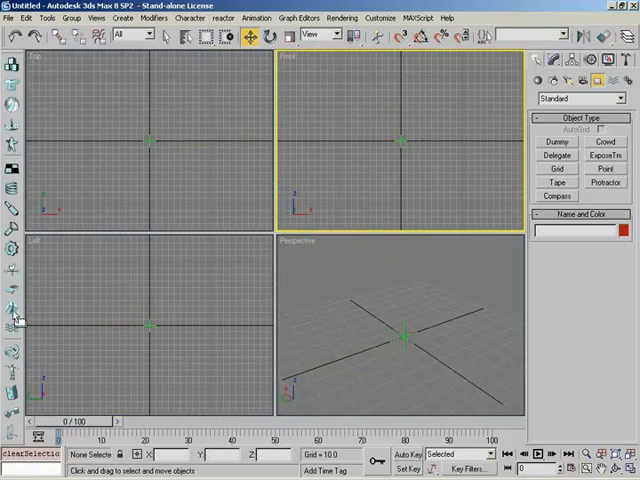
pyautogui.click(536, 80)
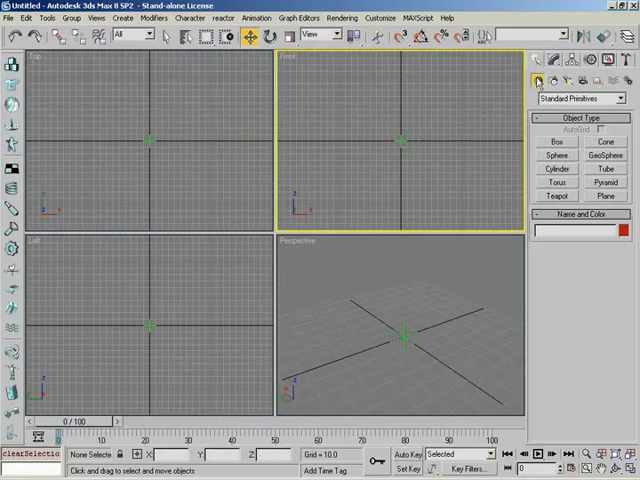
pyautogui.click(556, 156)
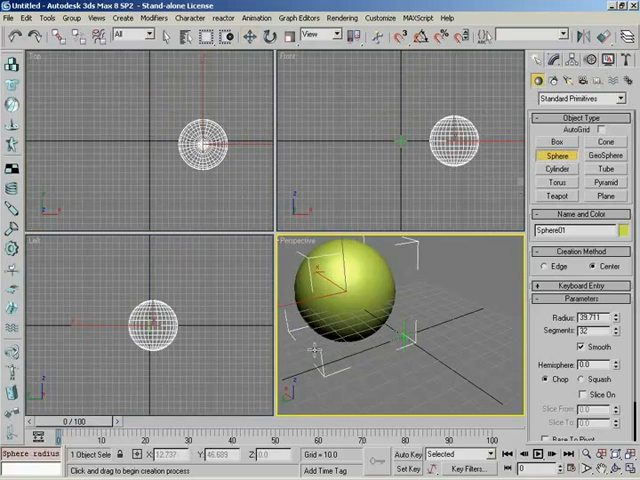
pyautogui.moveTo(336, 356)
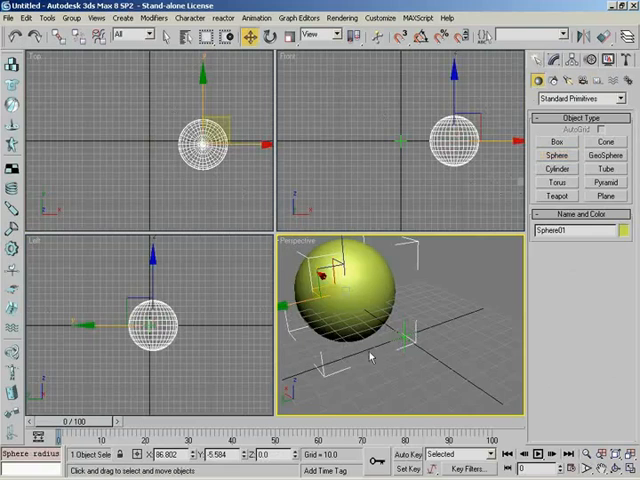
# Bring up the quad context menu on the new sphere in the Perspective viewport.
pyautogui.rightClick(370, 356)
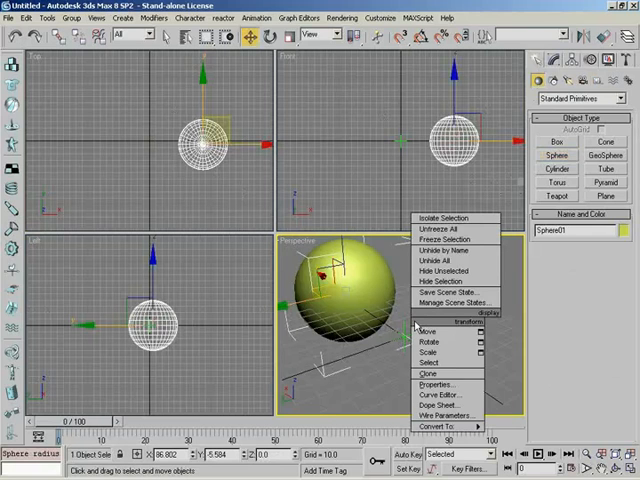